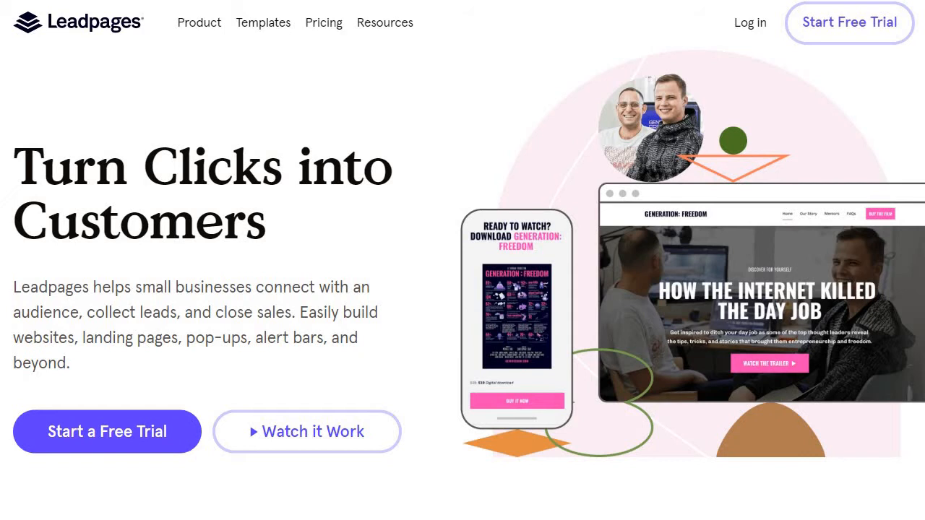
# - Switch to the Instapage tab showing its ad spend and conversions headline
pyautogui.click(199, 22)
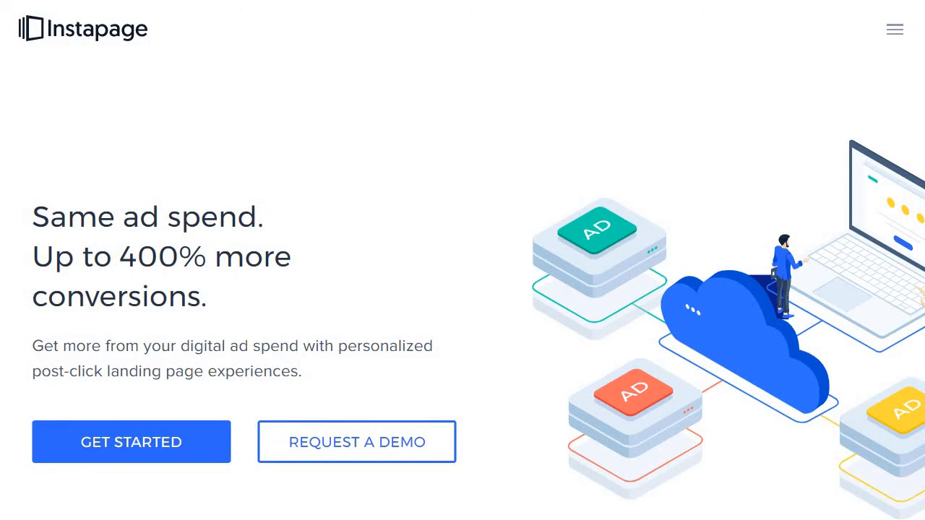
pyautogui.moveTo(353, 222)
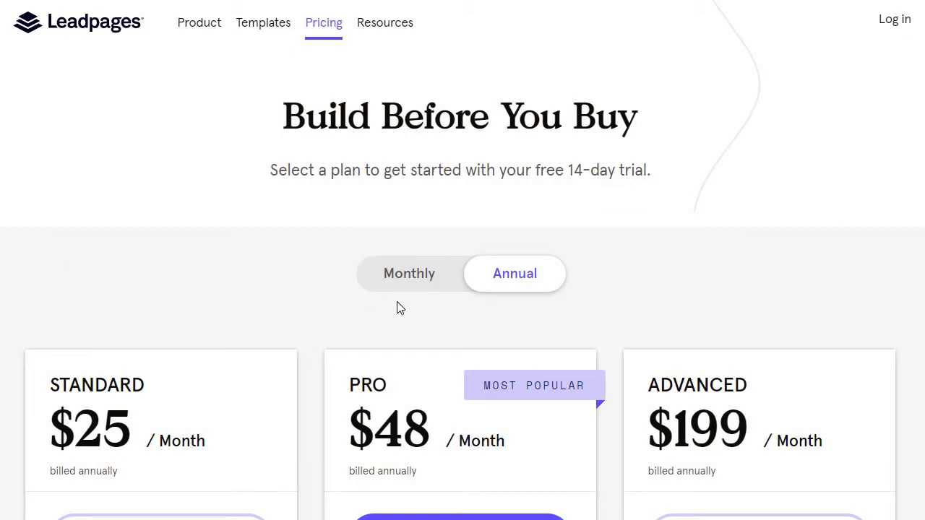
# - Show Leadpages monthly prices (Standard $37, Pro $79, Advanced $321) after checking annual, then review features
pyautogui.click(409, 273)
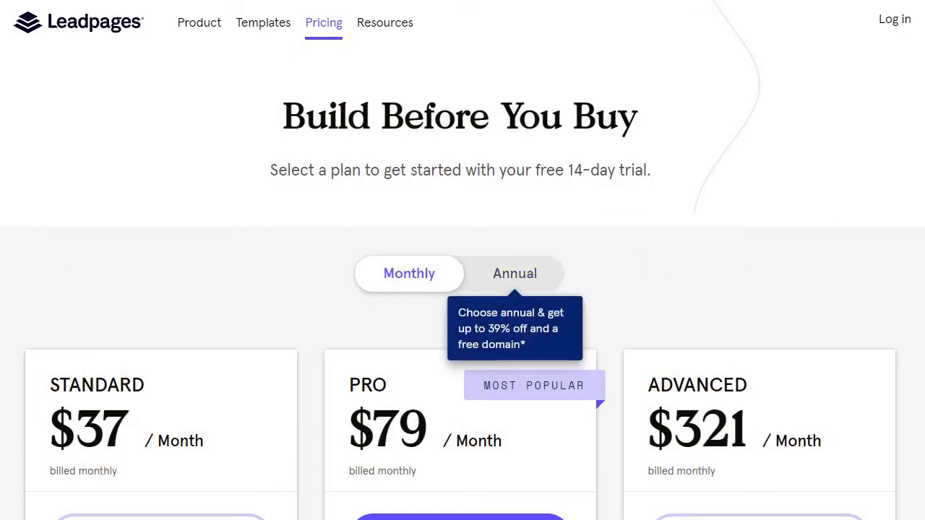
pyautogui.moveTo(785, 258)
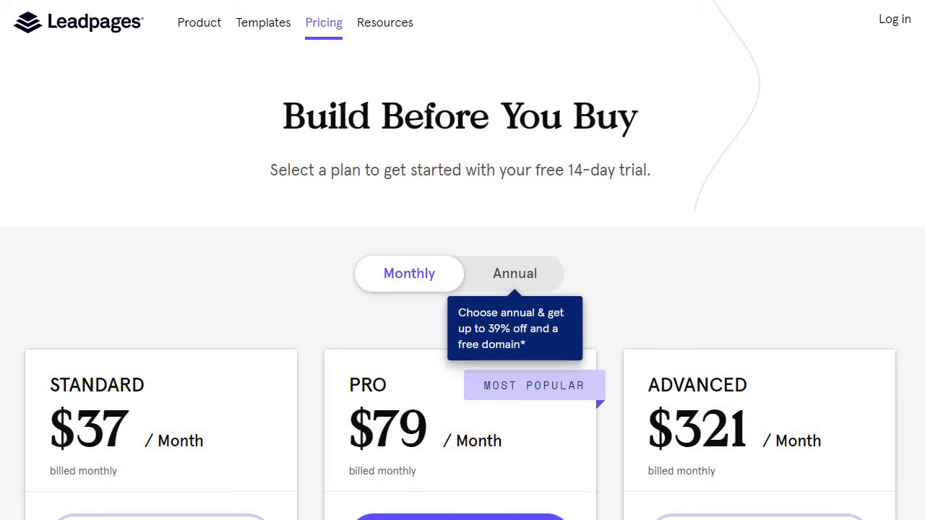
pyautogui.scroll(-3)
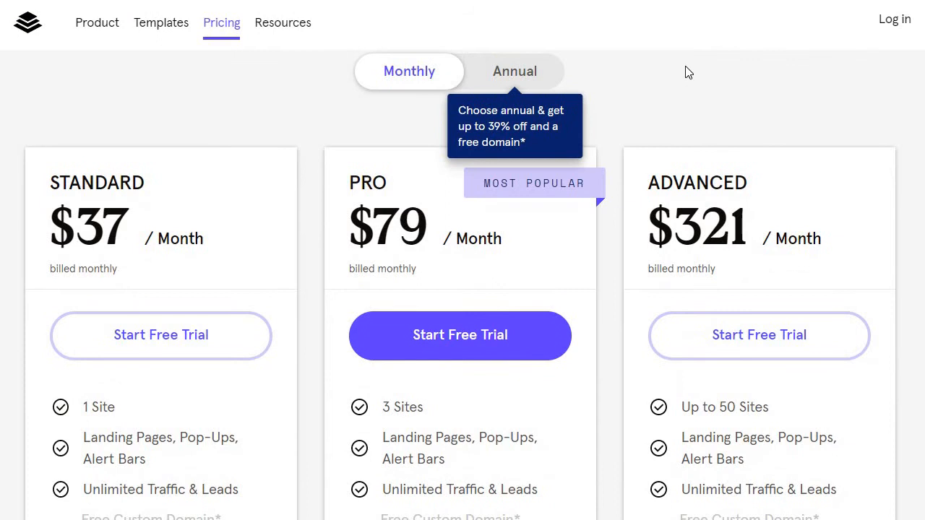
pyautogui.moveTo(273, 89)
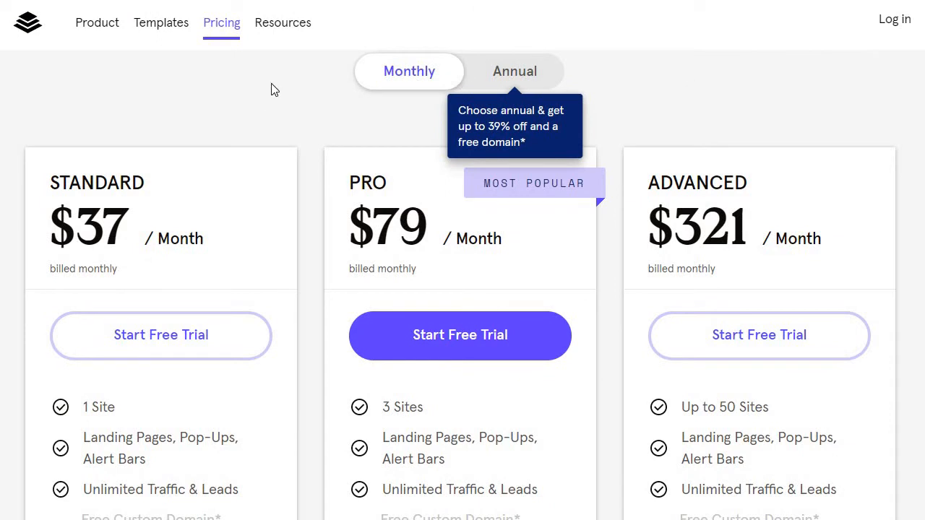
pyautogui.click(514, 70)
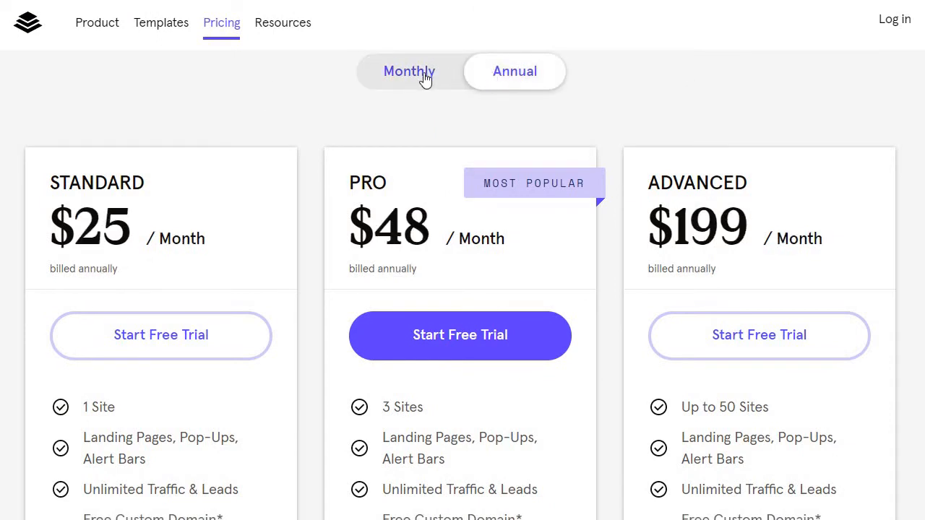
pyautogui.click(408, 71)
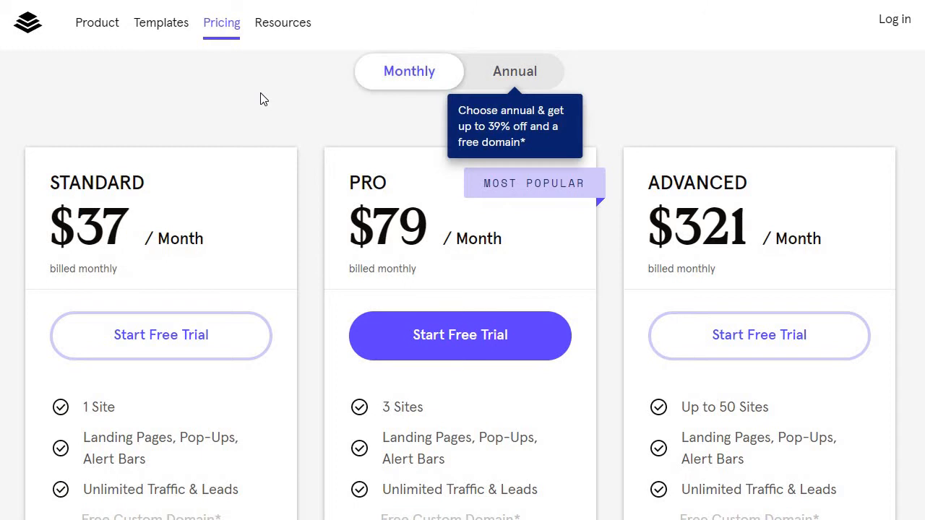
pyautogui.scroll(-3)
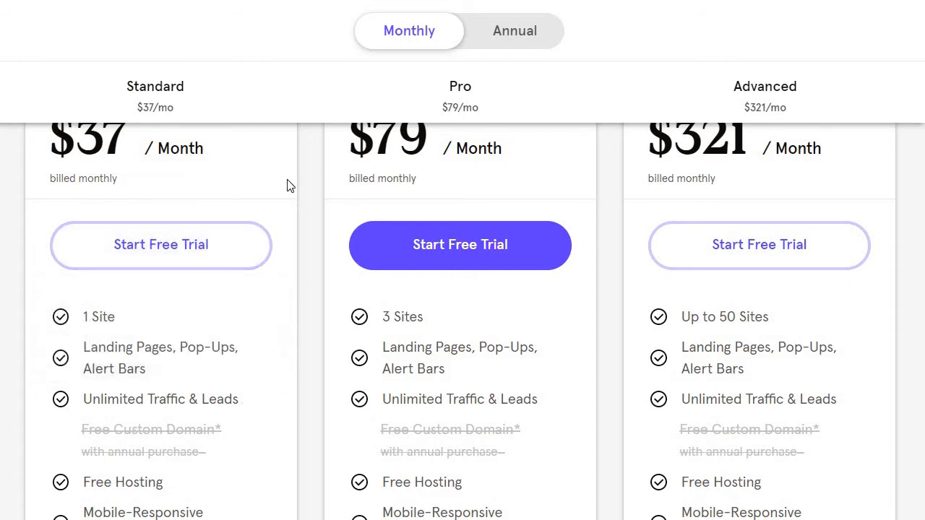
pyautogui.moveTo(273, 284)
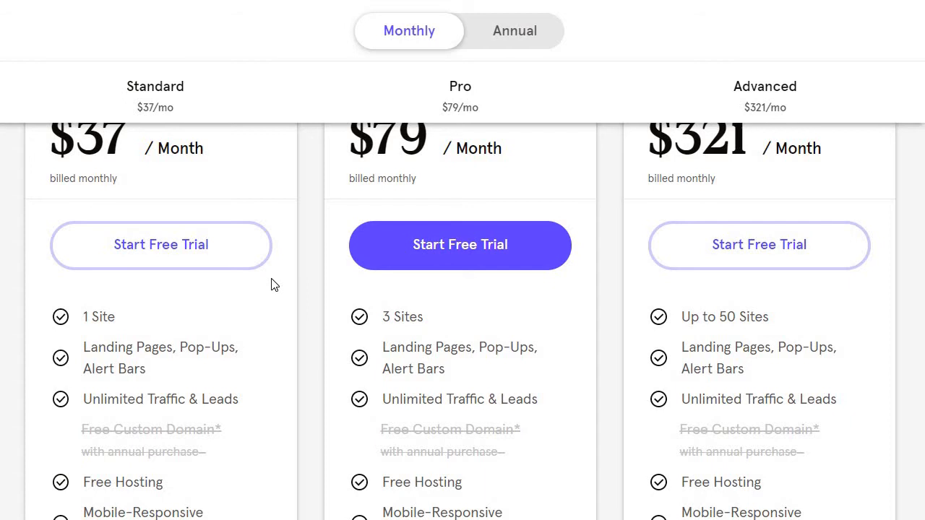
pyautogui.scroll(-3)
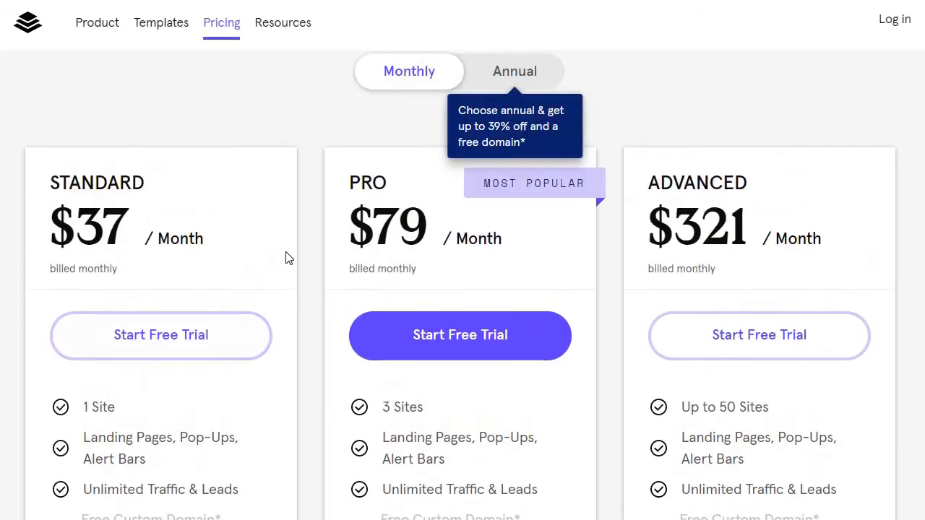
pyautogui.moveTo(365, 175)
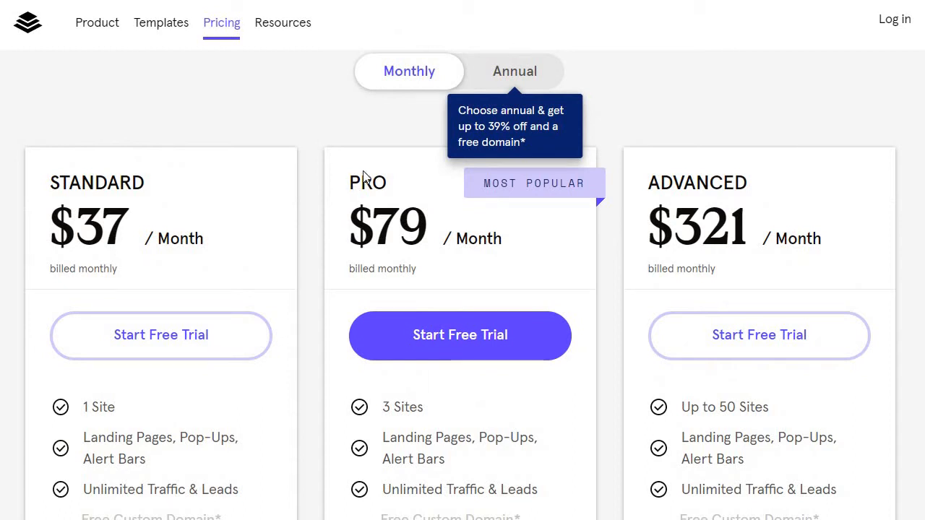
pyautogui.moveTo(614, 242)
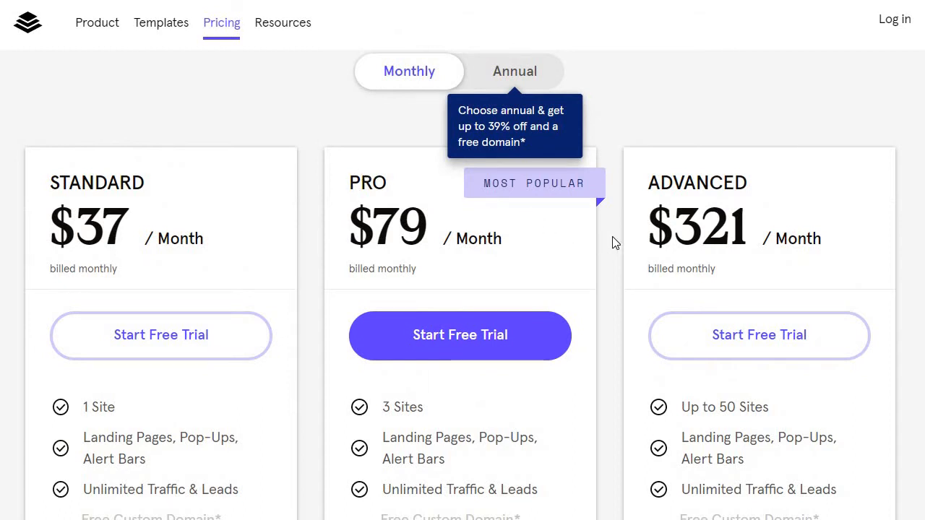
pyautogui.scroll(-3)
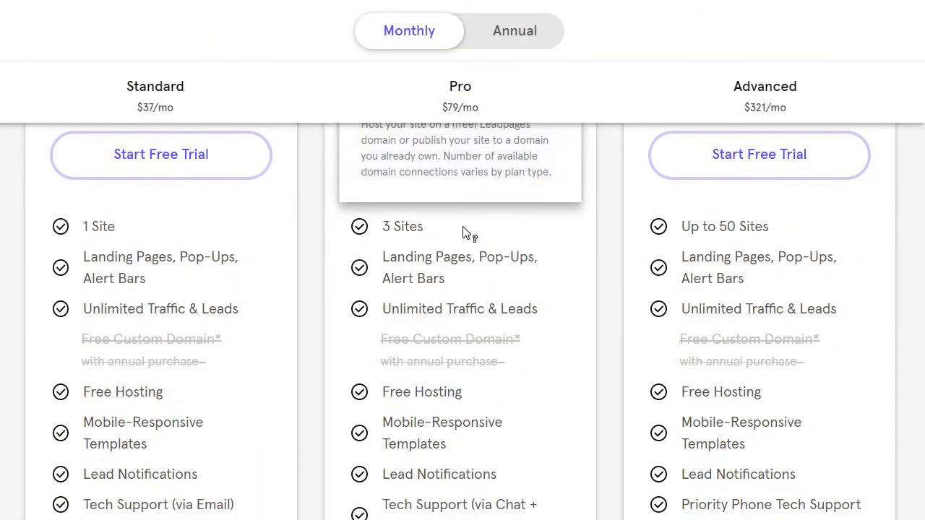
pyautogui.moveTo(459, 267)
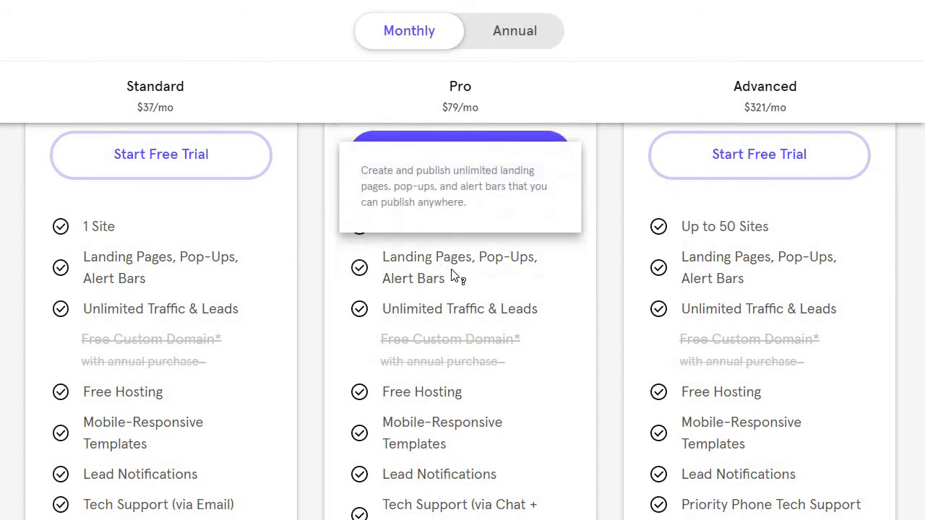
pyautogui.scroll(-3)
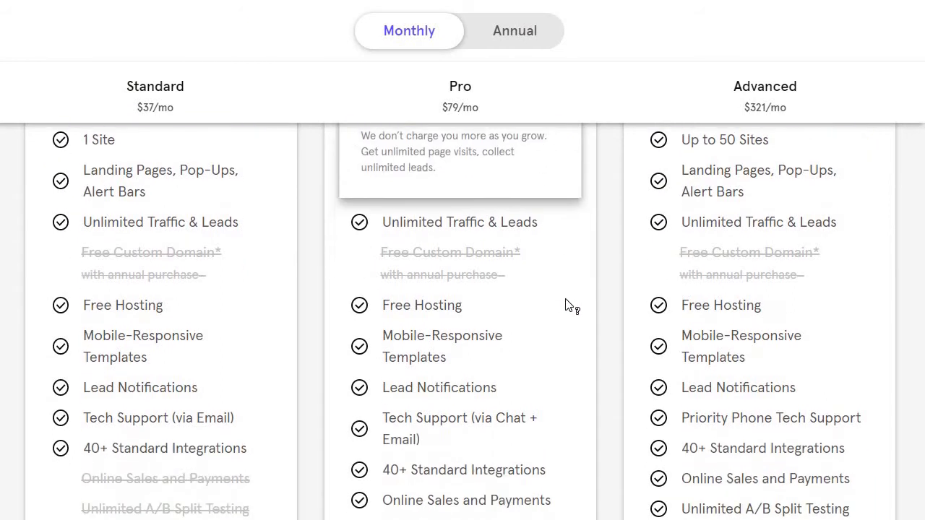
pyautogui.scroll(-3)
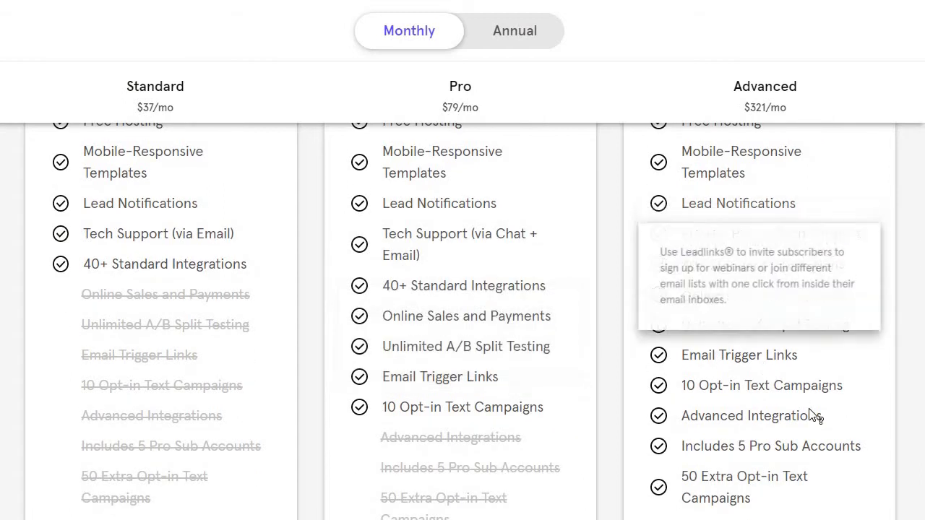
pyautogui.scroll(-3)
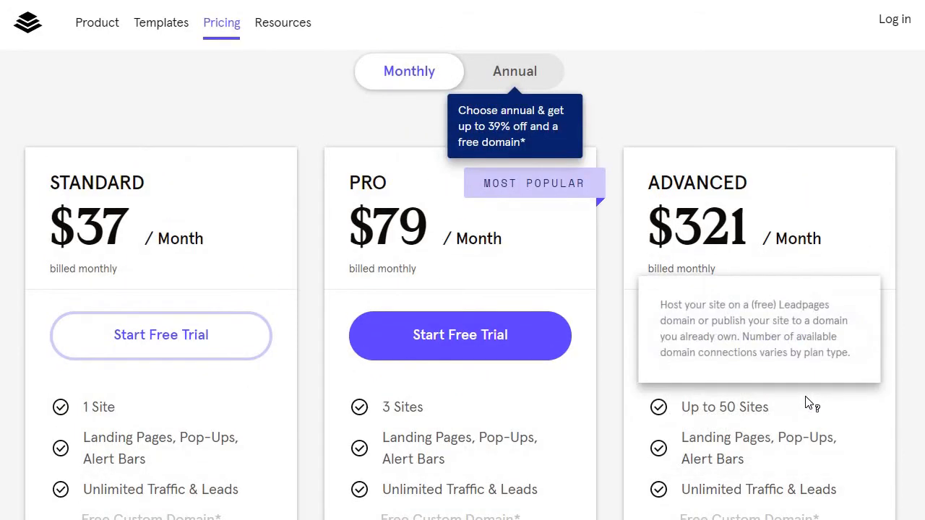
pyautogui.moveTo(809, 403)
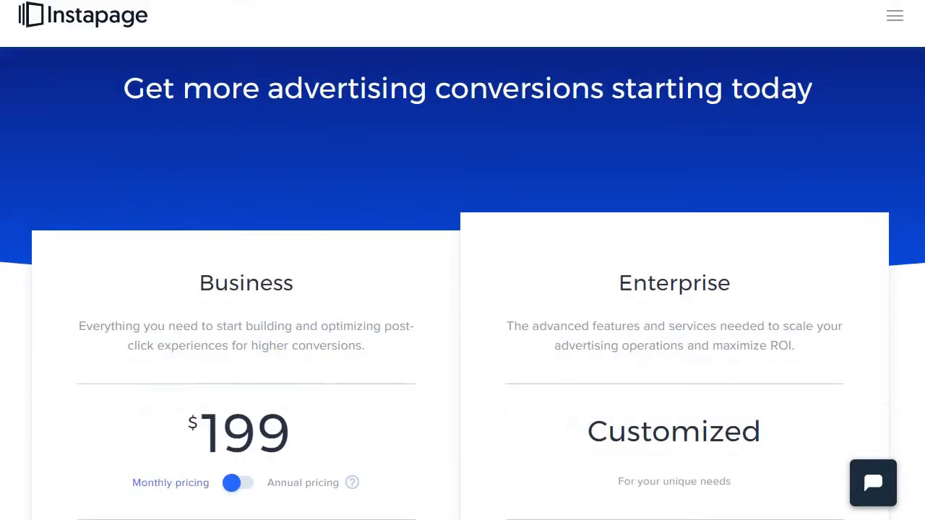
# - Toggle Instapage Business pricing to annual $149, then back to monthly $199
pyautogui.scroll(-3)
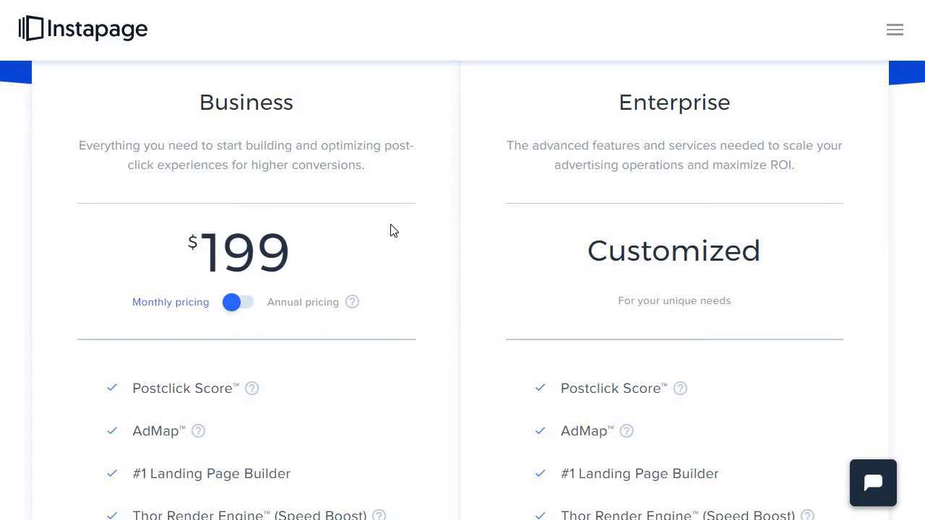
pyautogui.click(238, 301)
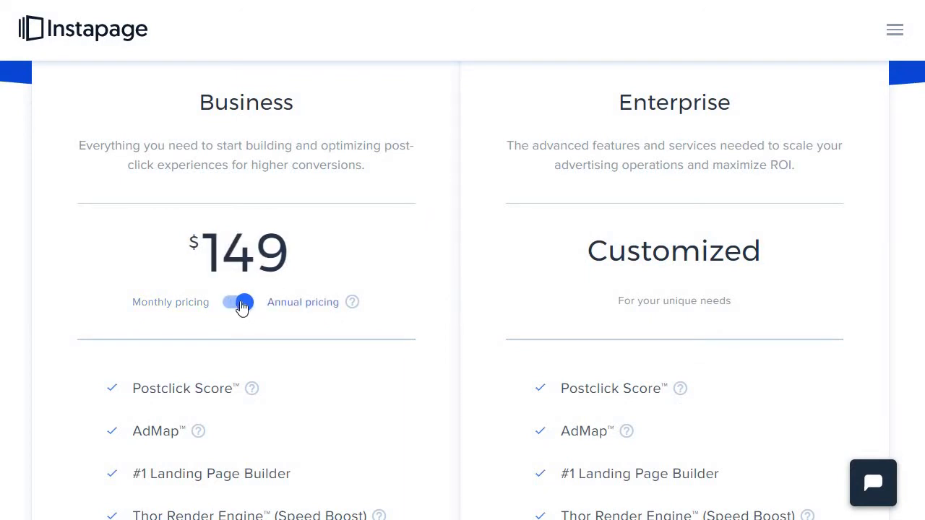
pyautogui.click(238, 302)
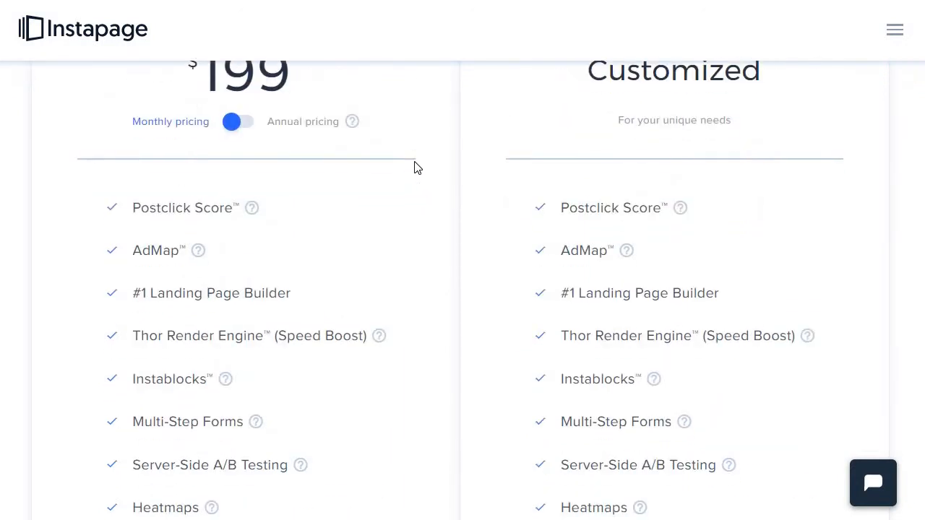
pyautogui.scroll(-3)
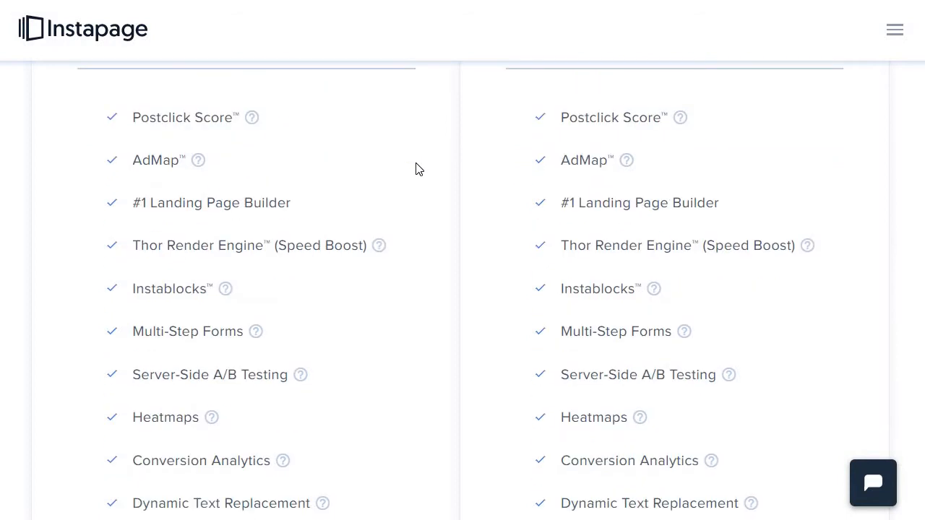
pyautogui.scroll(-3)
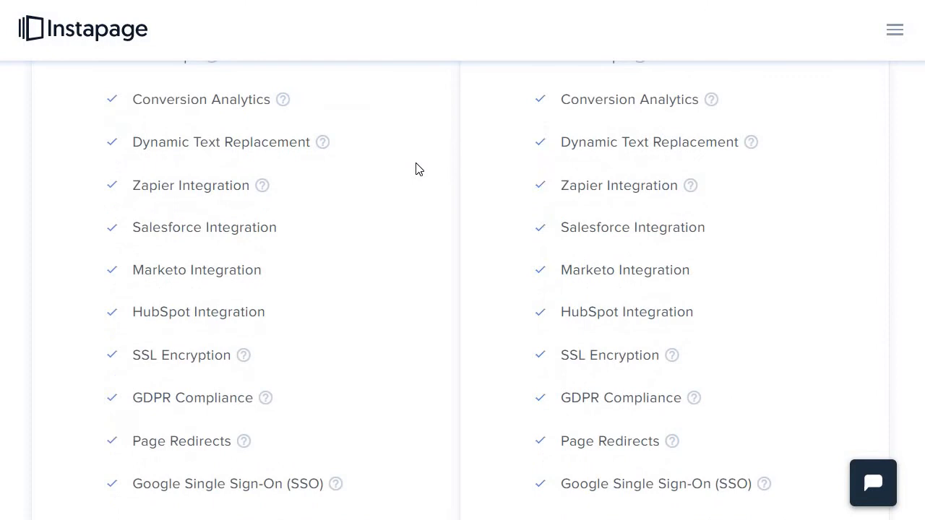
pyautogui.scroll(-3)
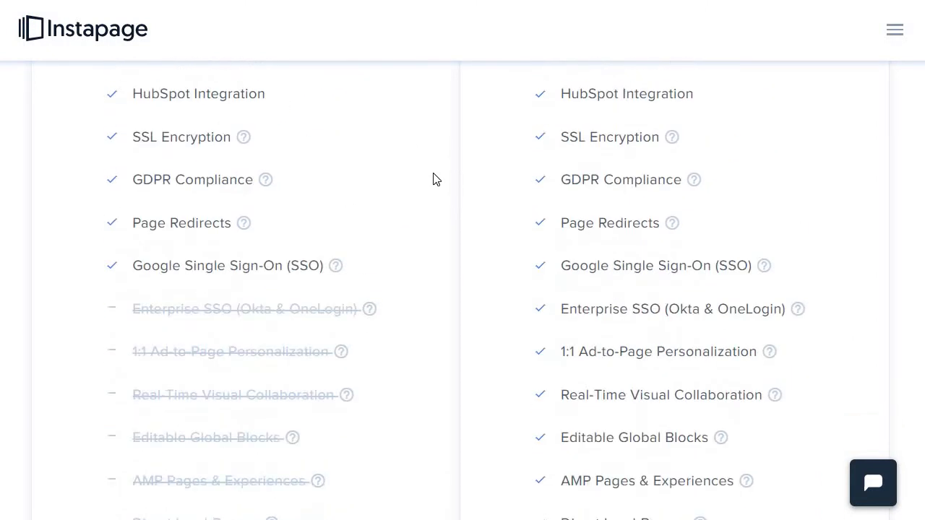
pyautogui.scroll(-3)
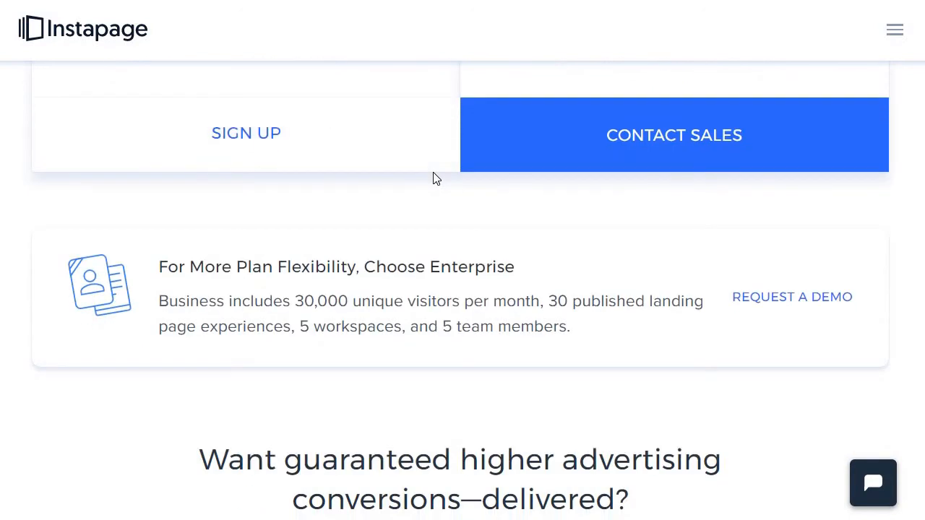
# - Select the text '30,000 unique visitors per month' in the Instapage Business plan note
pyautogui.scroll(-3)
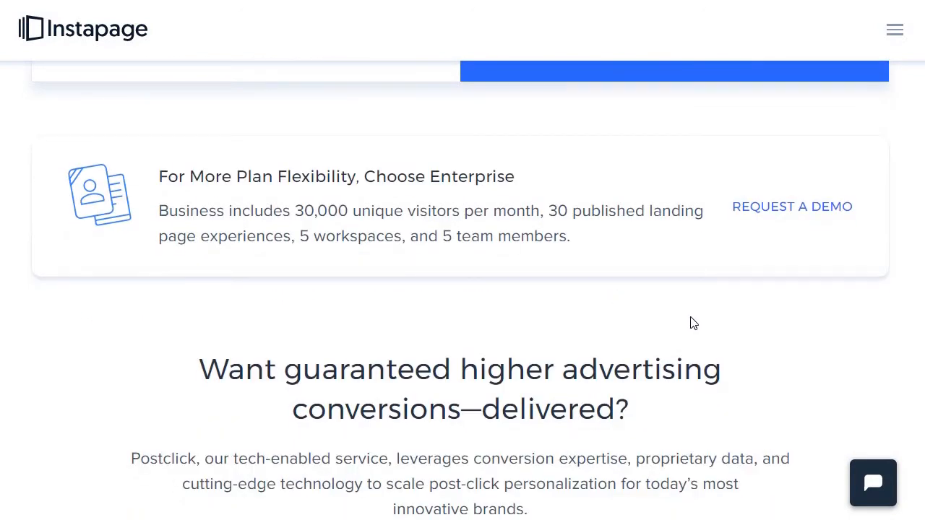
pyautogui.moveTo(604, 323)
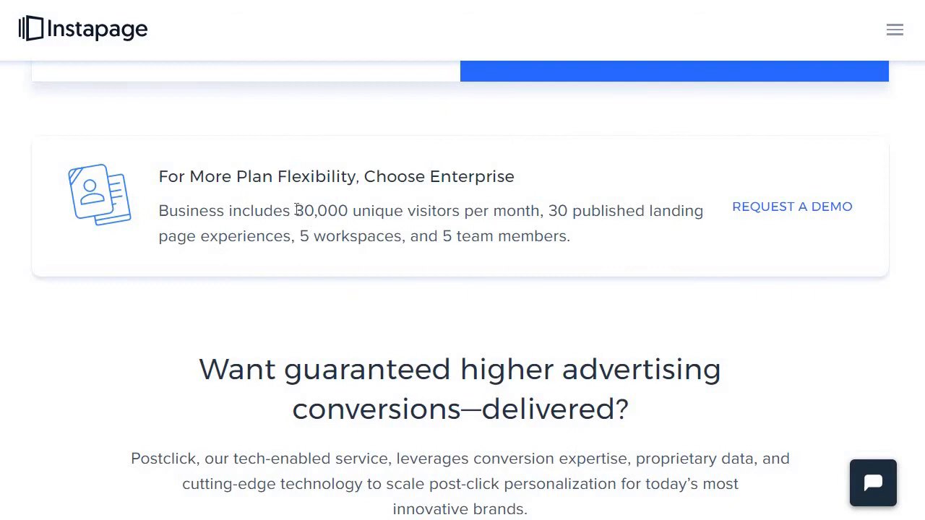
pyautogui.moveTo(295, 211); pyautogui.dragTo(518, 210)
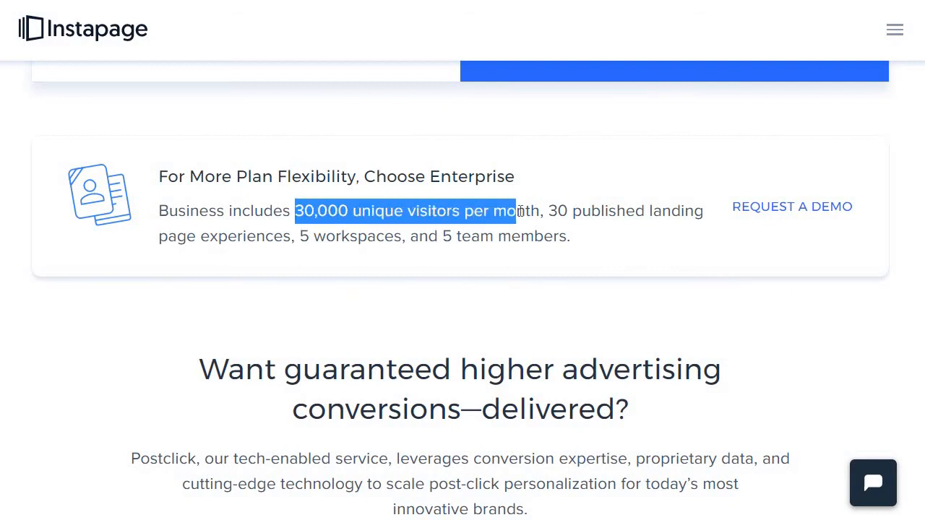